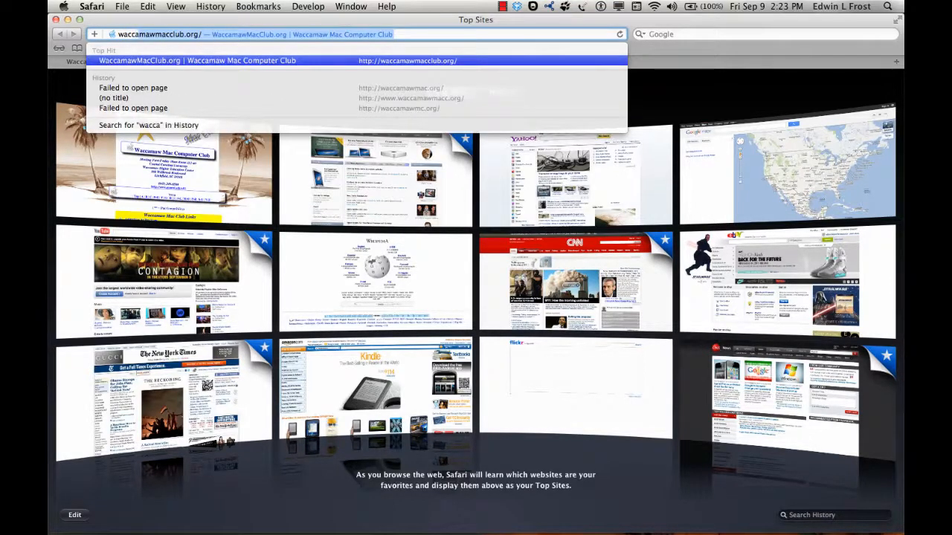
# Visit waccamawmac.org, which lands on the ISP's Road Runner suggestions page
pyautogui.write('waccamawmac.org/&r=')
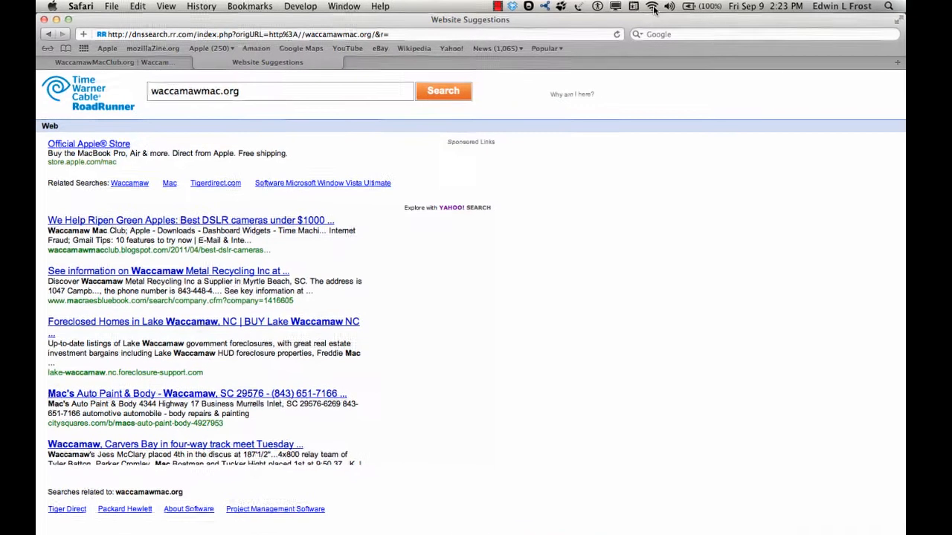
# Check in the Wi-Fi menu that the Mac is connected to the FrostySoul network
pyautogui.click(651, 6)
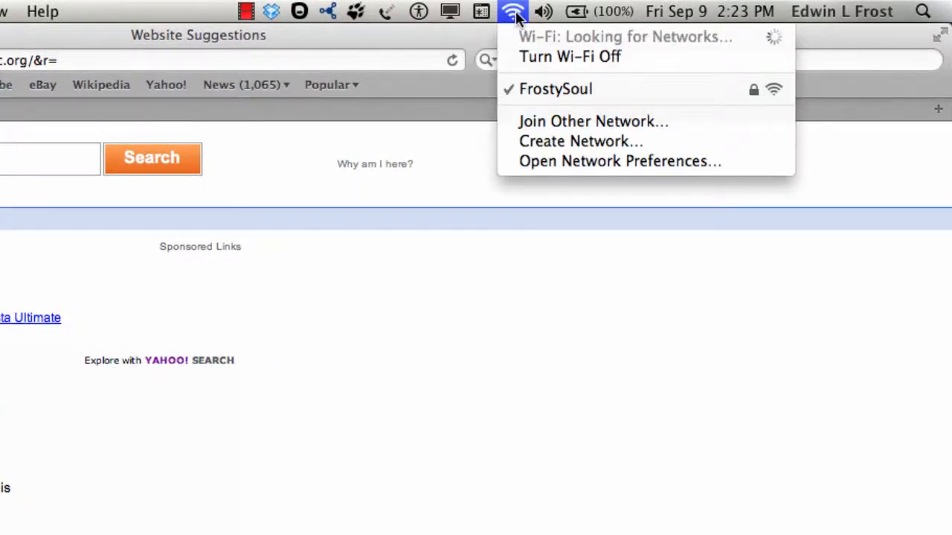
pyautogui.moveTo(582, 160)
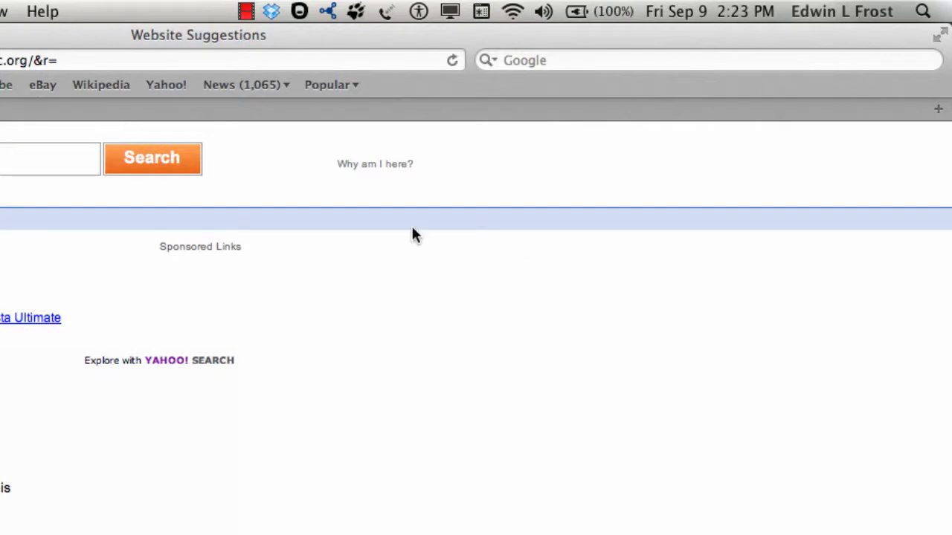
pyautogui.moveTo(249, 141)
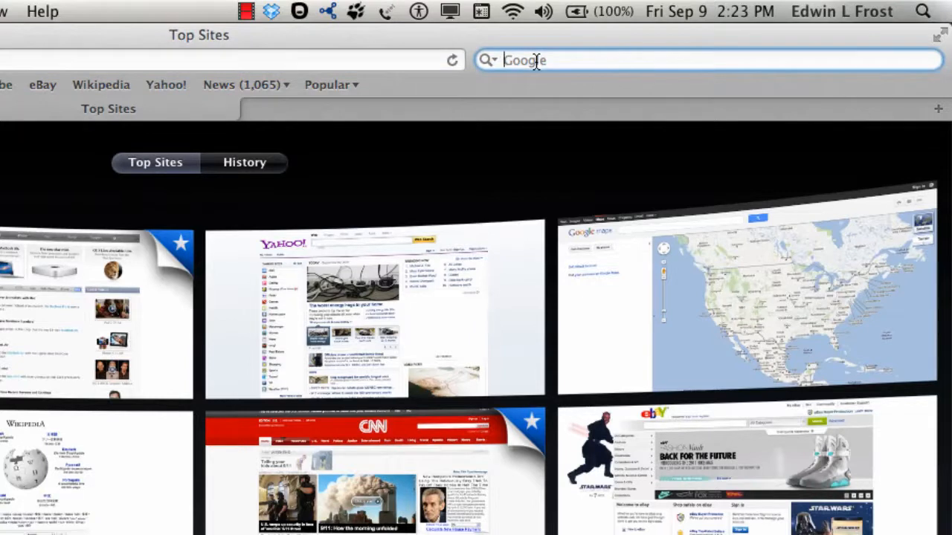
# Search Google for 'public dns' and open the Using Google Public DNS result
pyautogui.write('public')
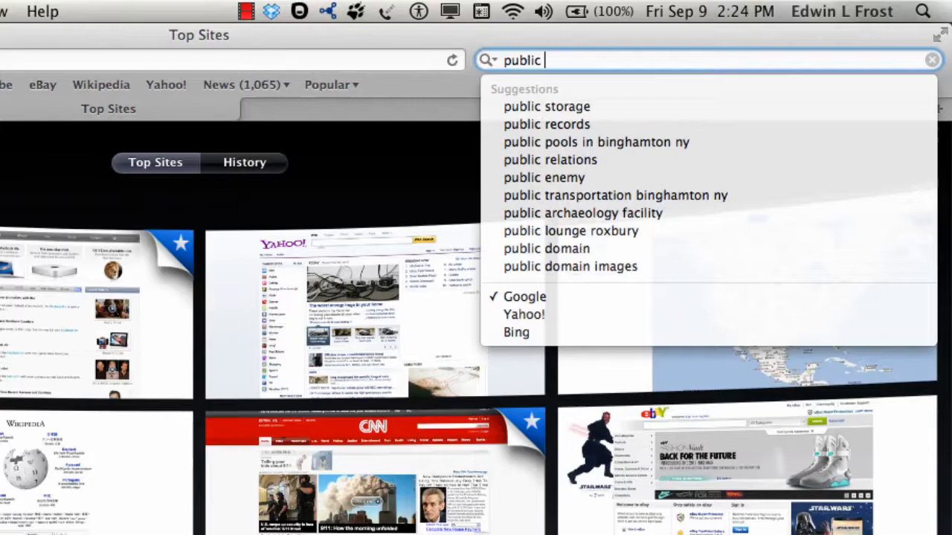
pyautogui.write('dns')
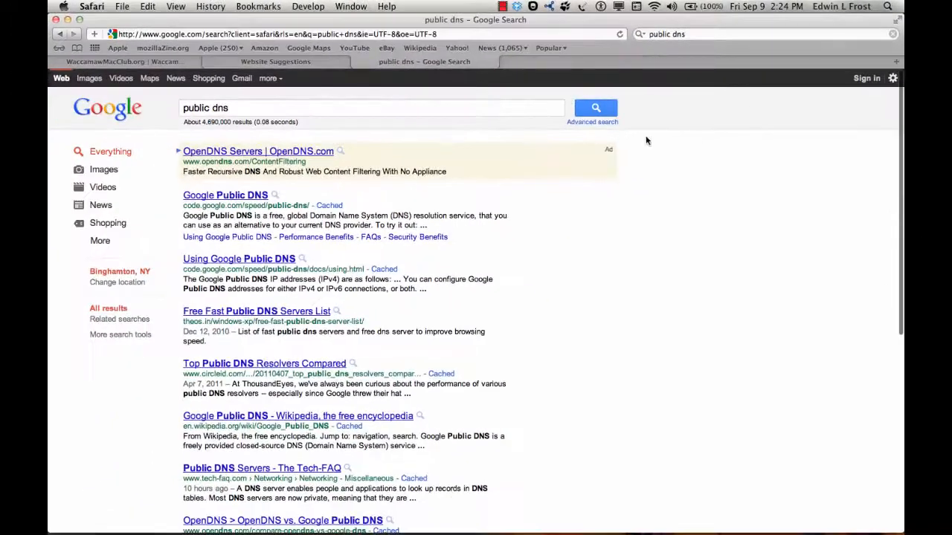
pyautogui.moveTo(246, 261)
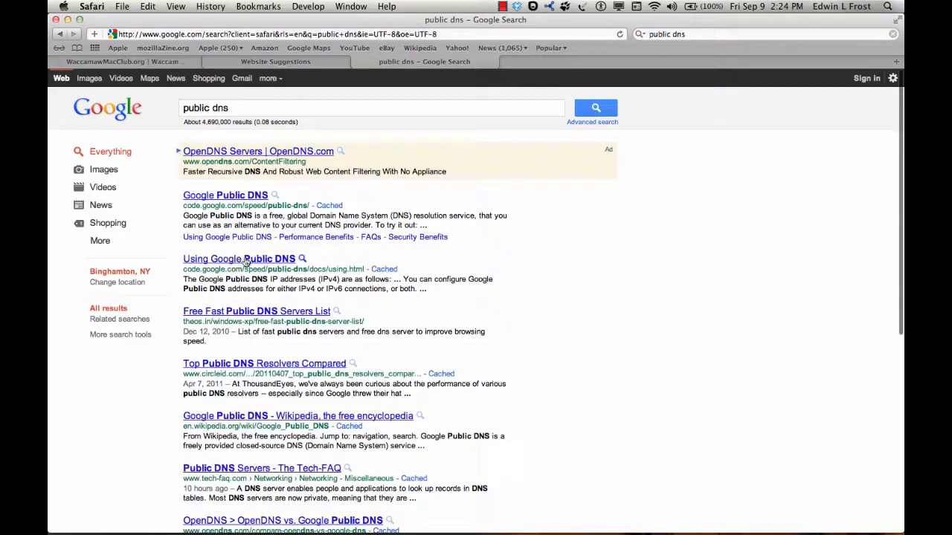
pyautogui.click(238, 259)
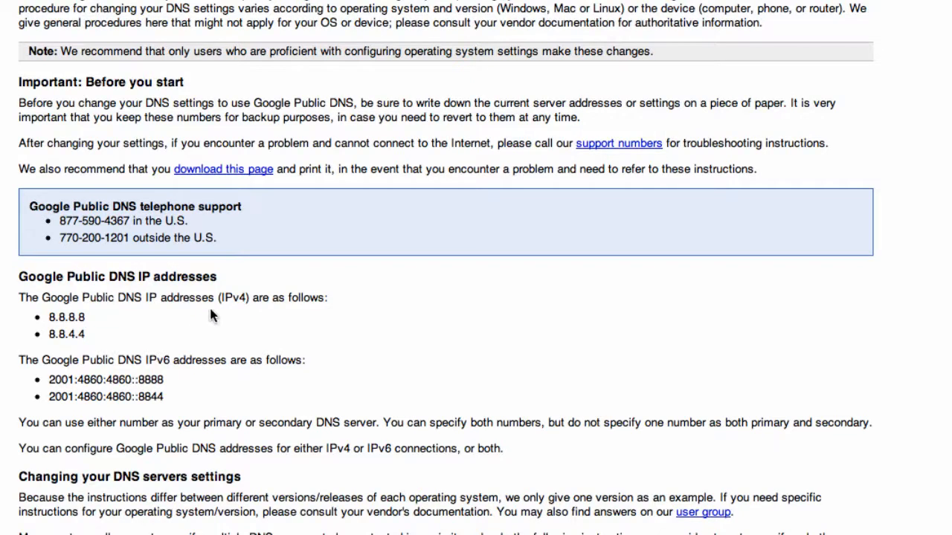
pyautogui.moveTo(232, 313)
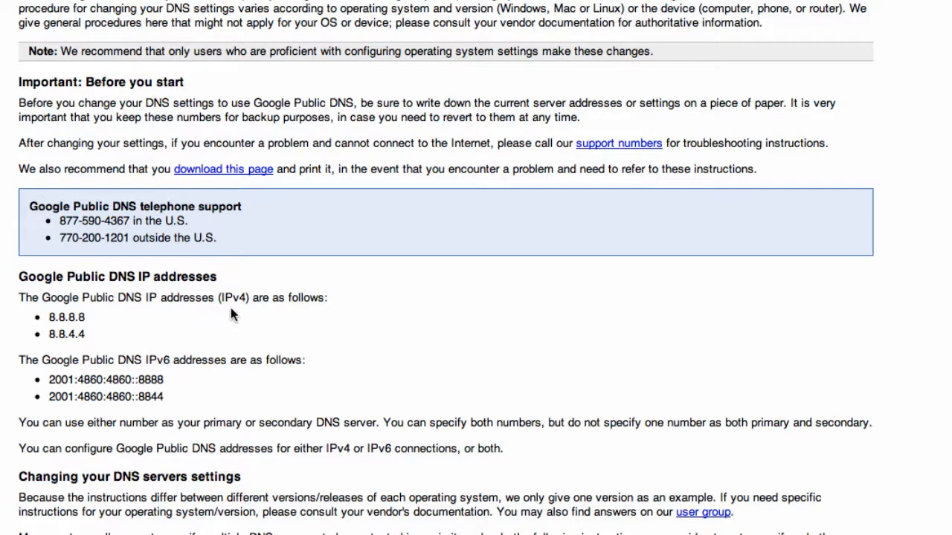
pyautogui.moveTo(173, 381)
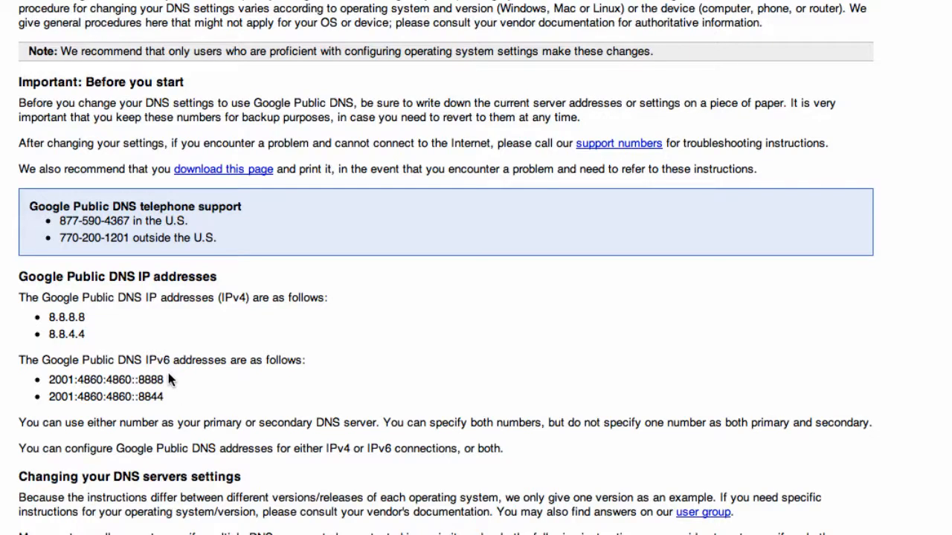
pyautogui.moveTo(169, 392)
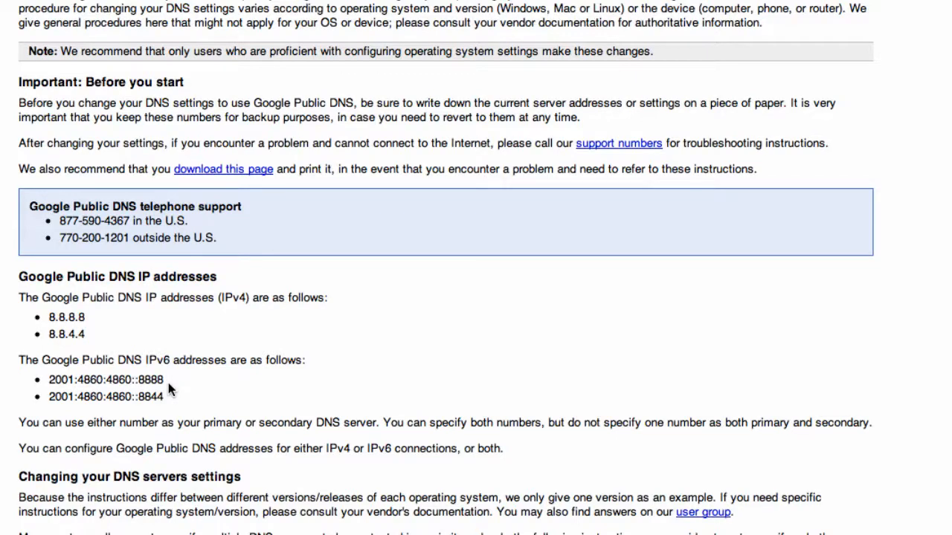
pyautogui.moveTo(103, 318)
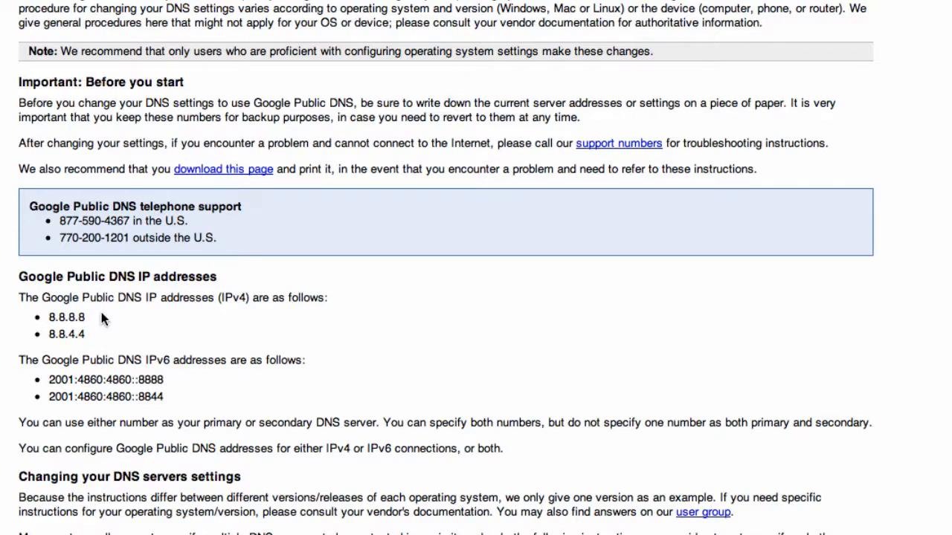
pyautogui.moveTo(95, 318)
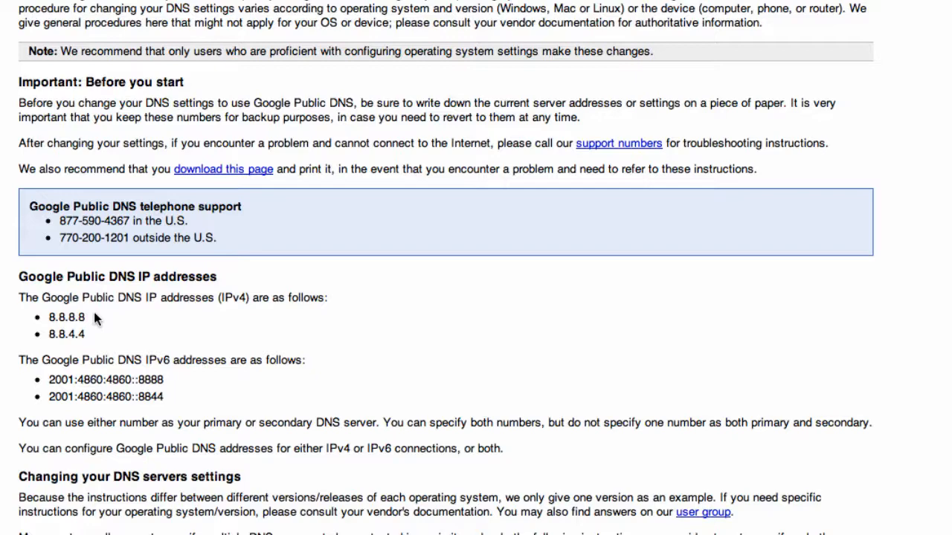
pyautogui.moveTo(95, 330)
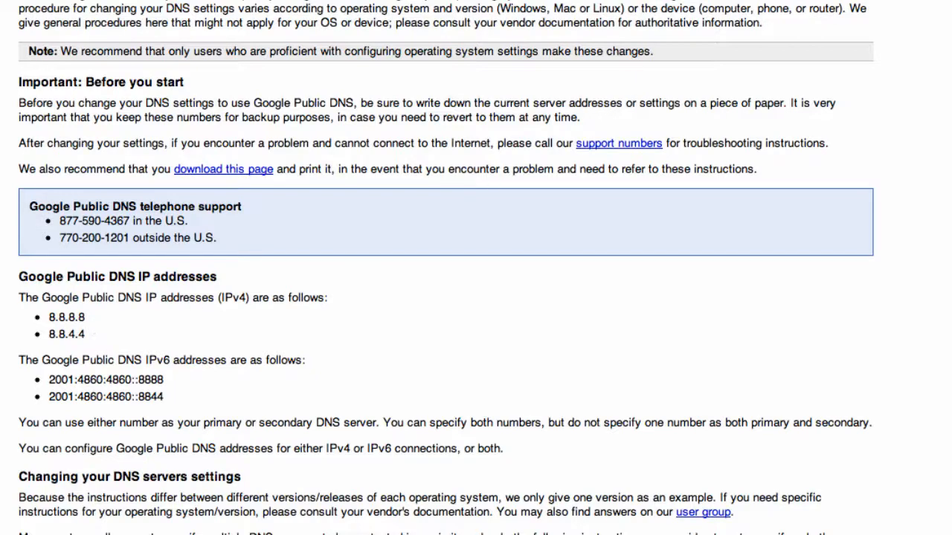
# Open Network Preferences from the Wi-Fi menu bar item
pyautogui.click(483, 12)
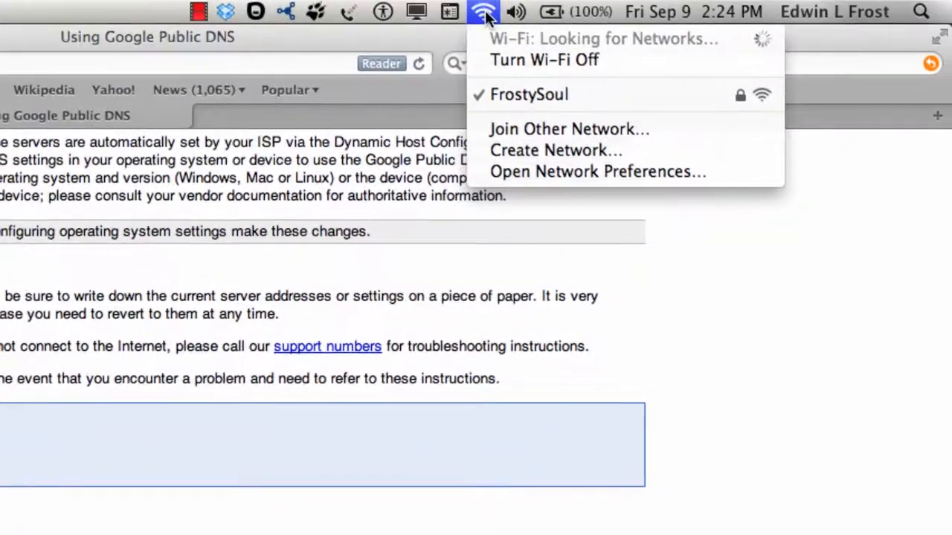
pyautogui.moveTo(597, 172)
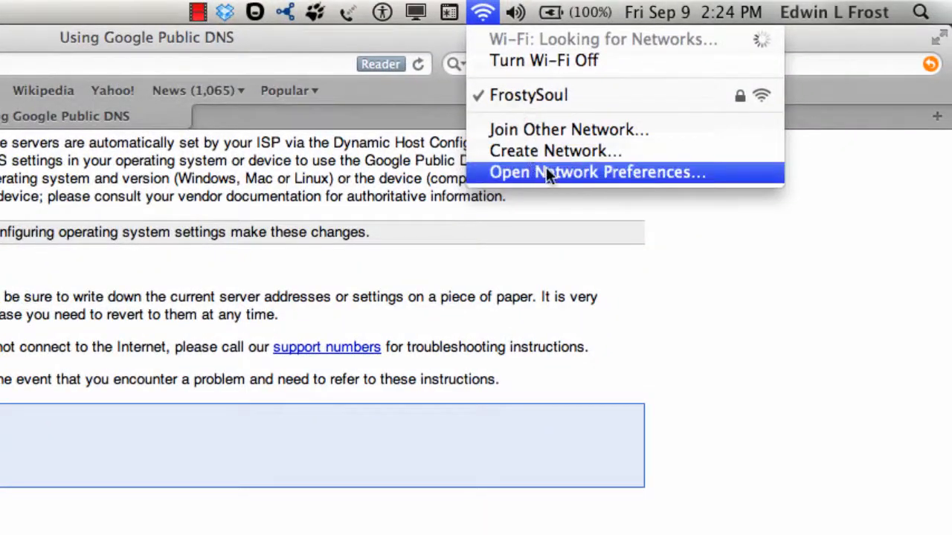
pyautogui.moveTo(553, 175)
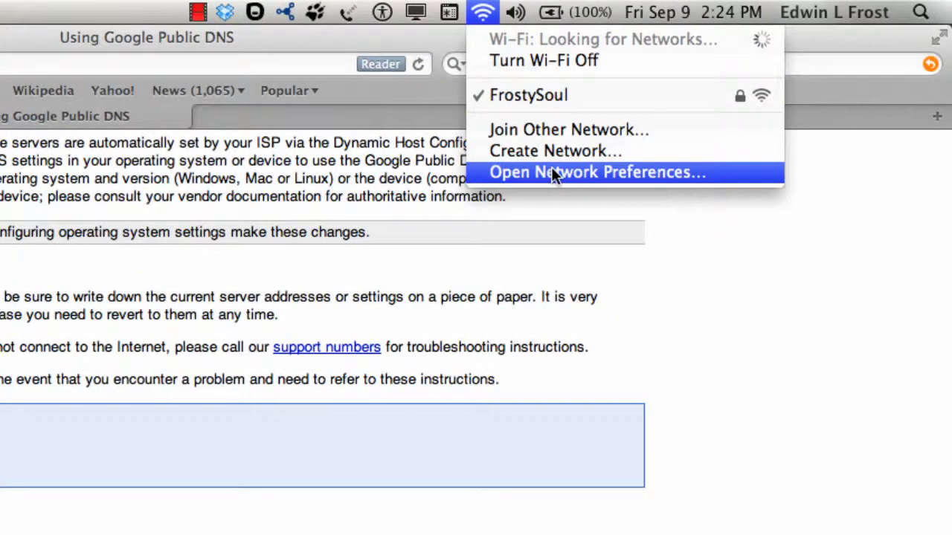
pyautogui.click(482, 12)
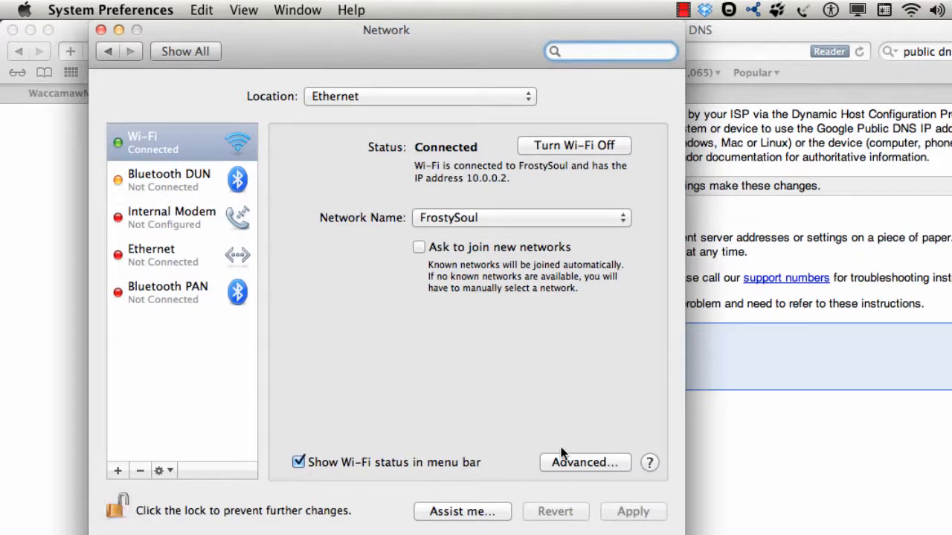
# In Wi-Fi's Advanced DNS settings, enter DNS servers 8.8.8.8 and 8.8.4.4
pyautogui.click(584, 461)
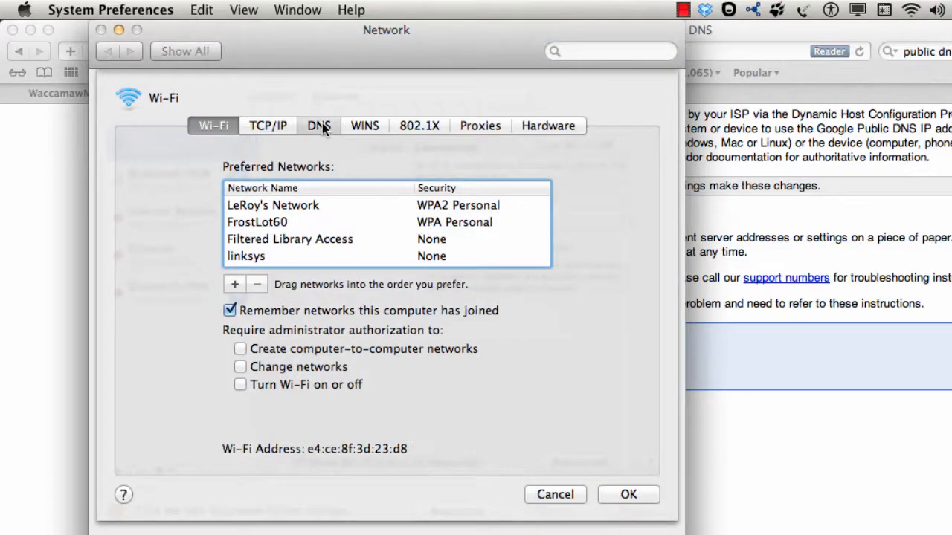
pyautogui.click(318, 125)
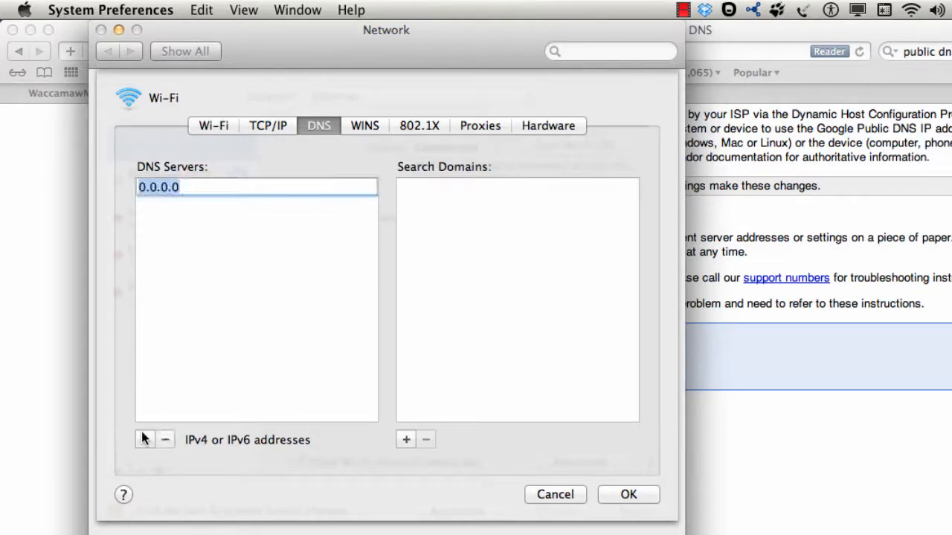
pyautogui.write('8')
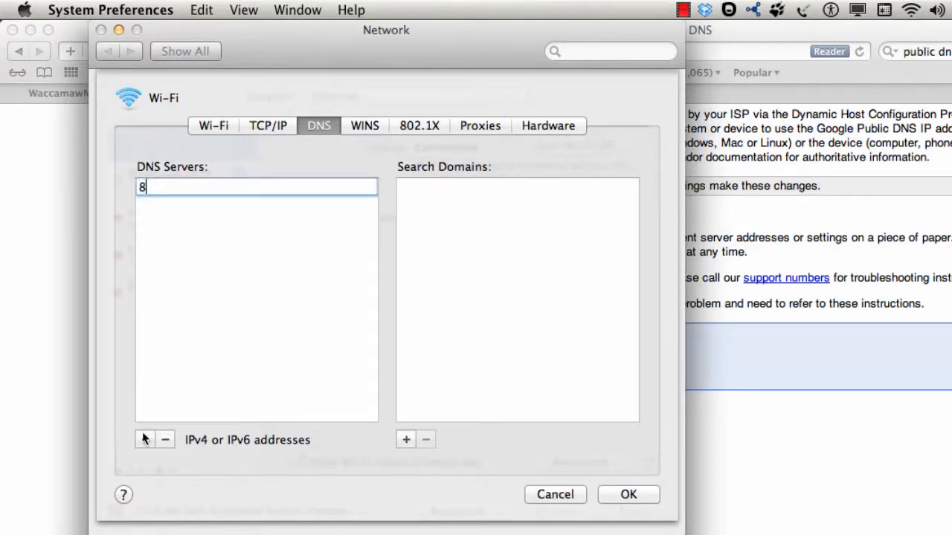
pyautogui.write('.8.8.8')
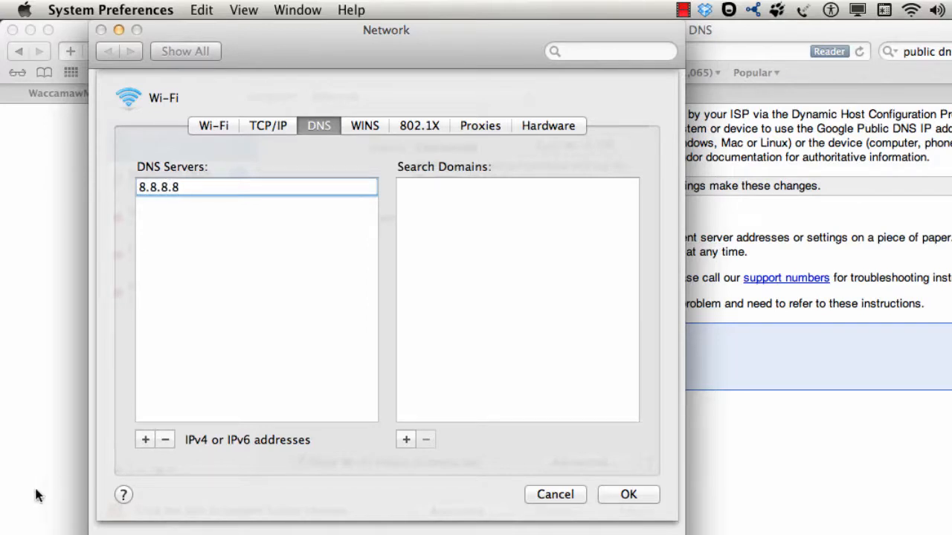
pyautogui.click(146, 440)
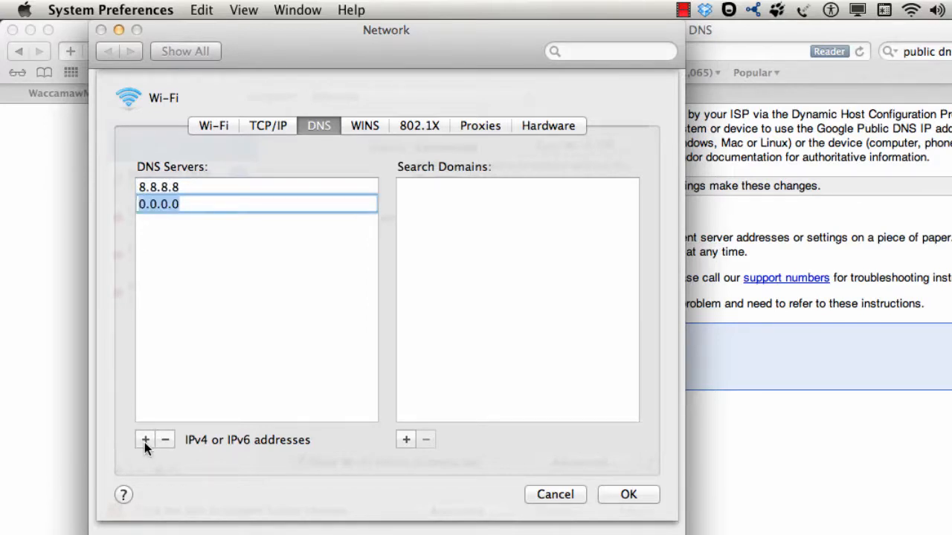
pyautogui.write('8.8')
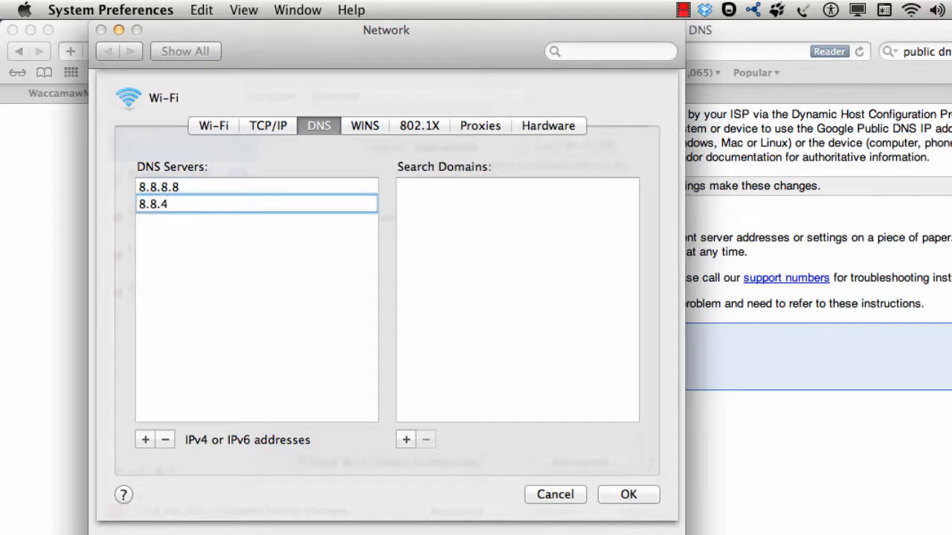
pyautogui.write('.4')
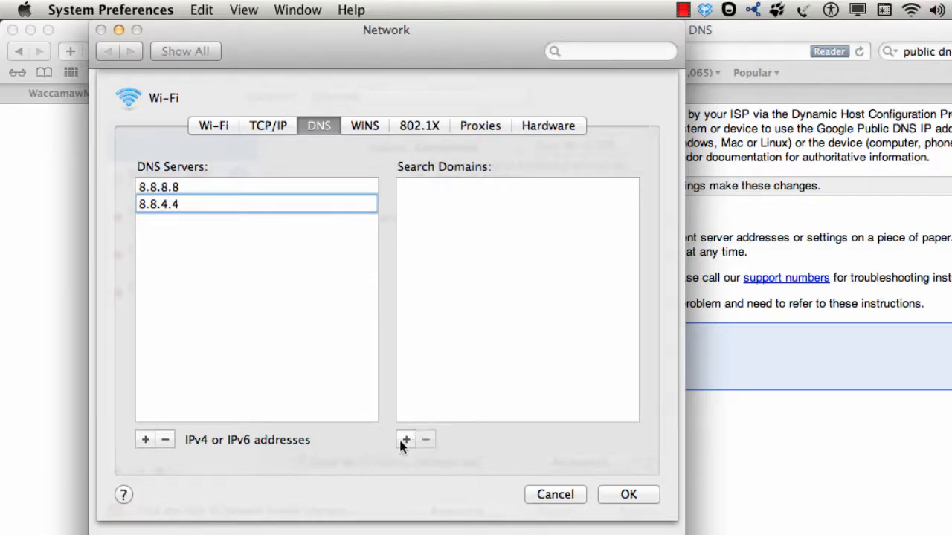
# Add google.com as a search domain and confirm the DNS changes with OK
pyautogui.click(404, 440)
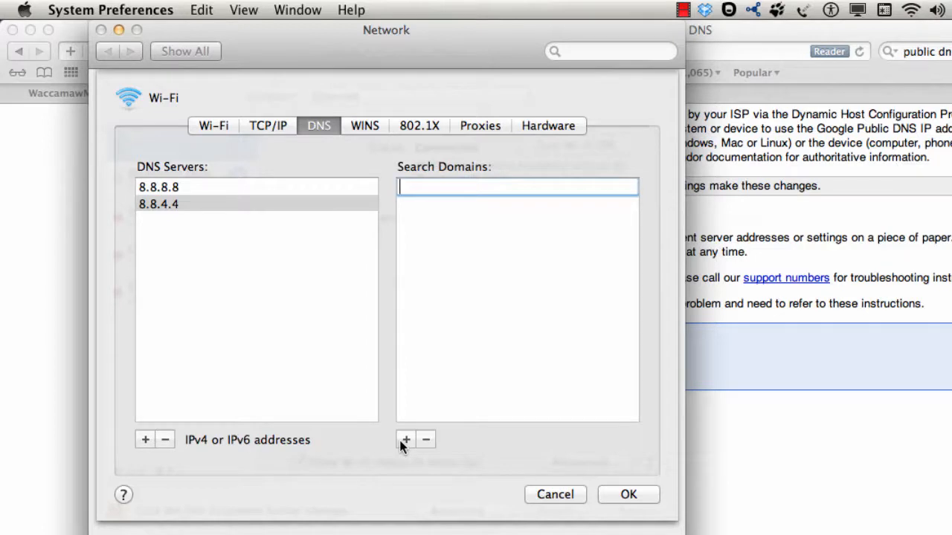
pyautogui.write('google.c')
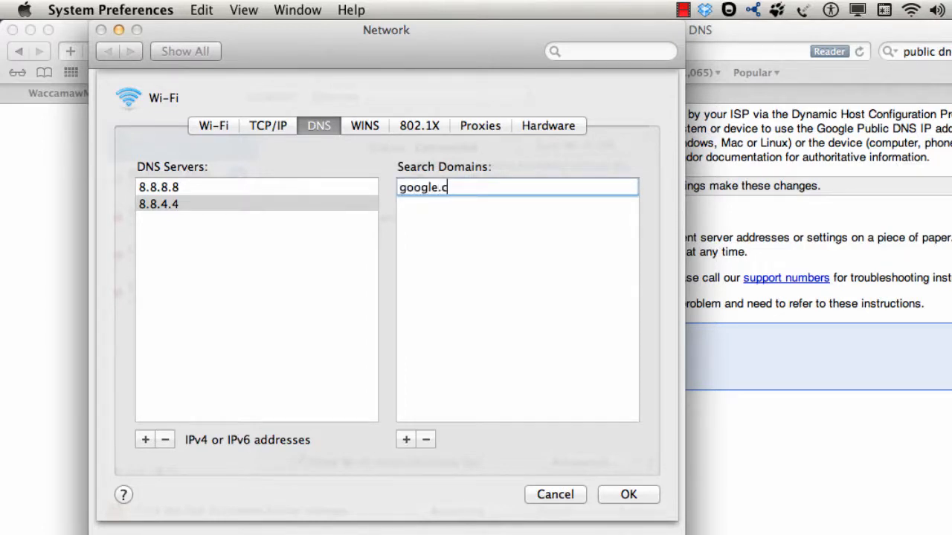
pyautogui.write('om')
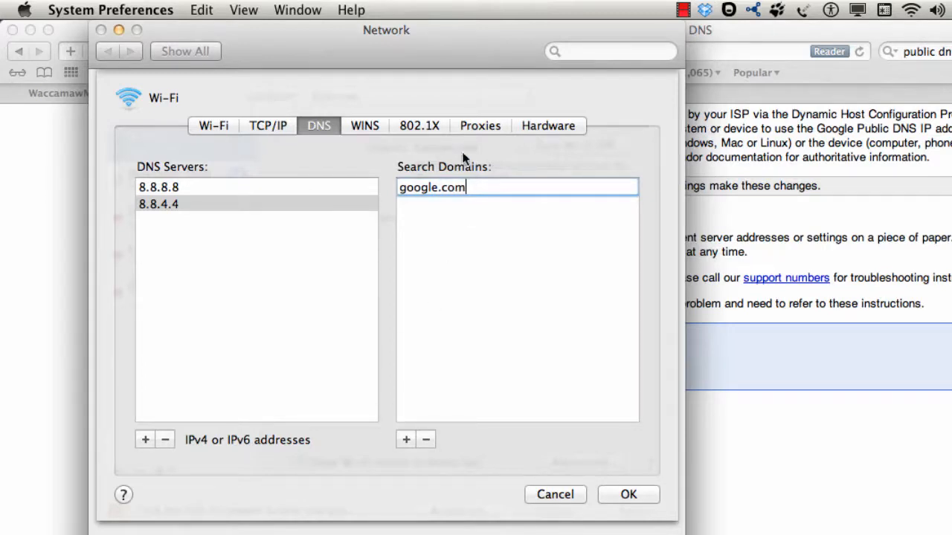
pyautogui.moveTo(618, 509)
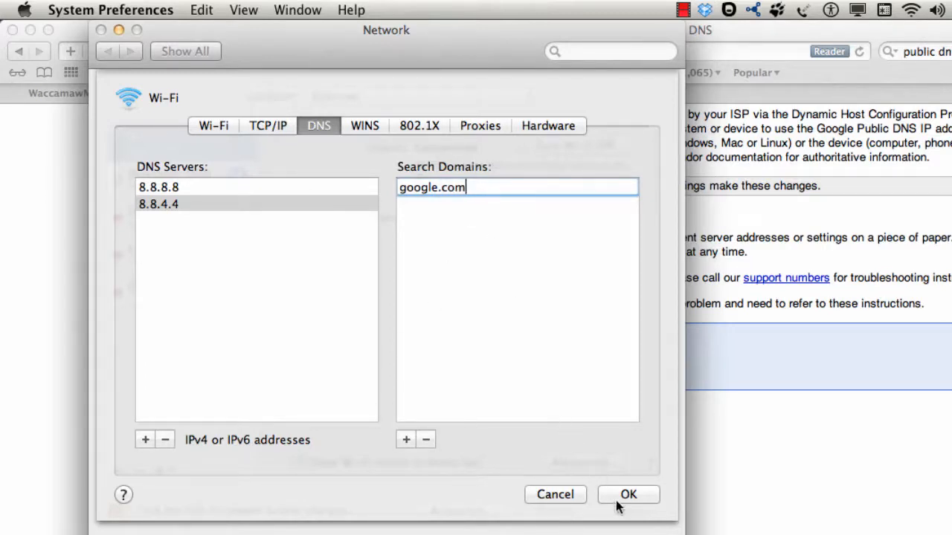
pyautogui.click(628, 494)
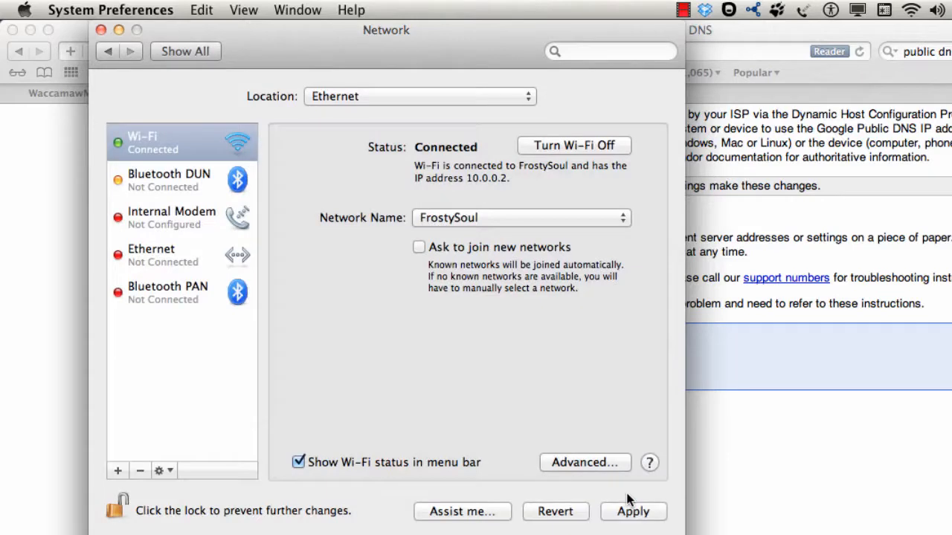
# Apply the network settings, then reload waccamawmac.org in Safari's other tab
pyautogui.click(633, 511)
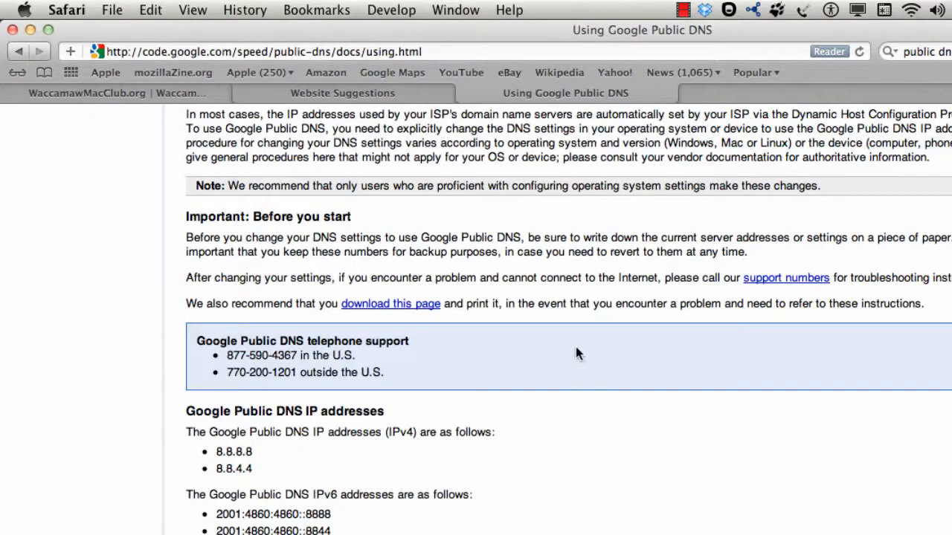
pyautogui.scroll(-3)
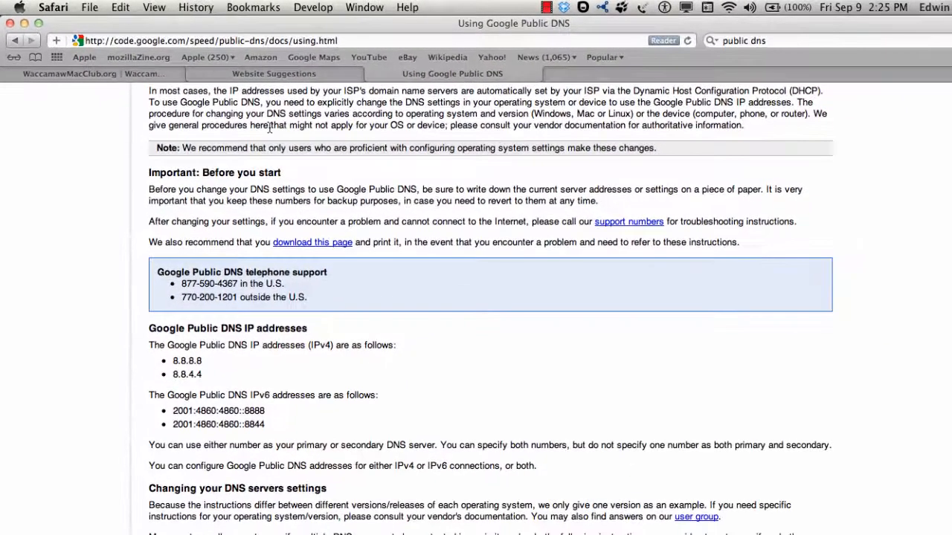
pyautogui.click(274, 74)
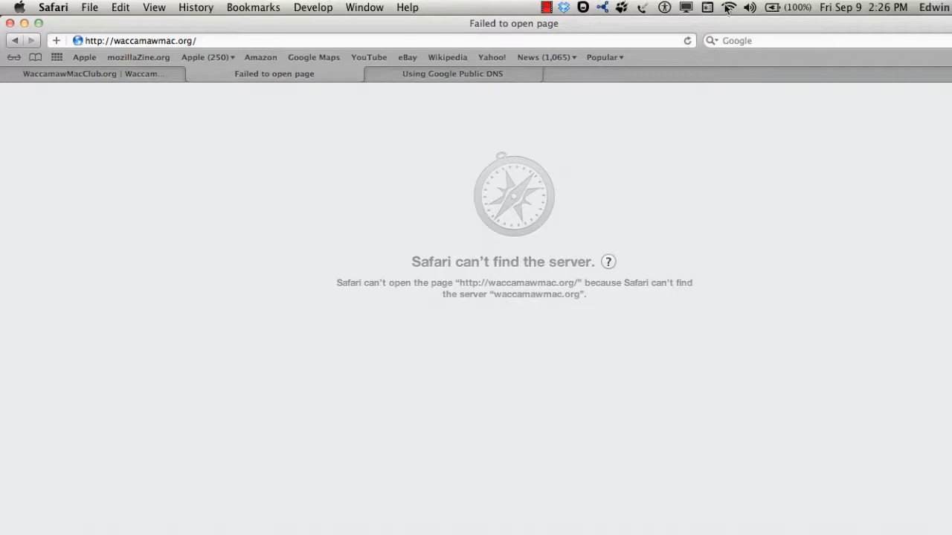
# Reopen Wi-Fi's Advanced DNS settings, verify 8.8.8.8, 8.8.4.4 and google.com, and confirm OK
pyautogui.click(729, 8)
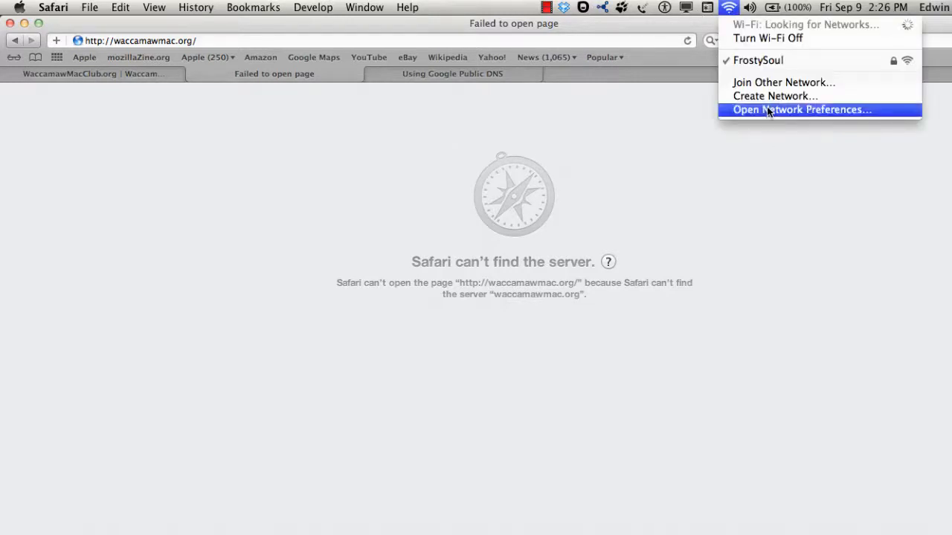
pyautogui.click(800, 110)
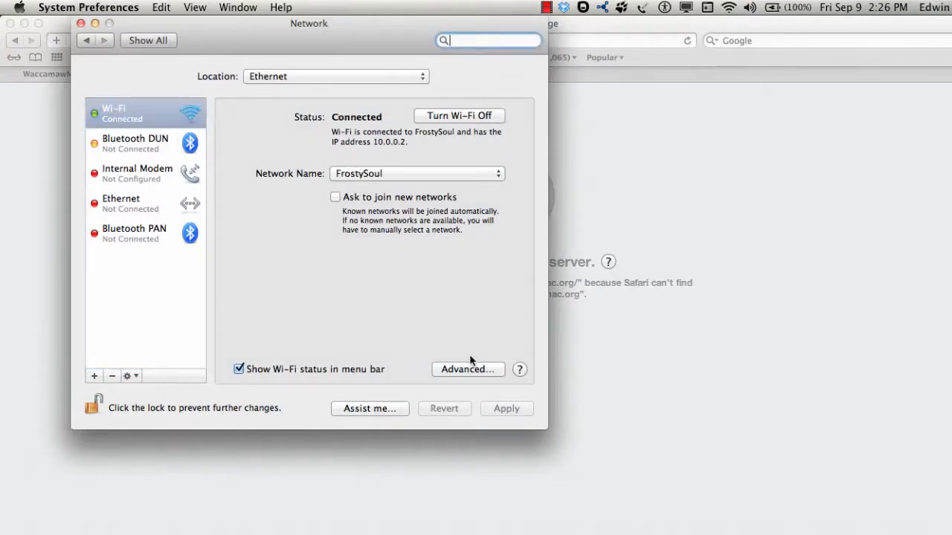
pyautogui.click(467, 368)
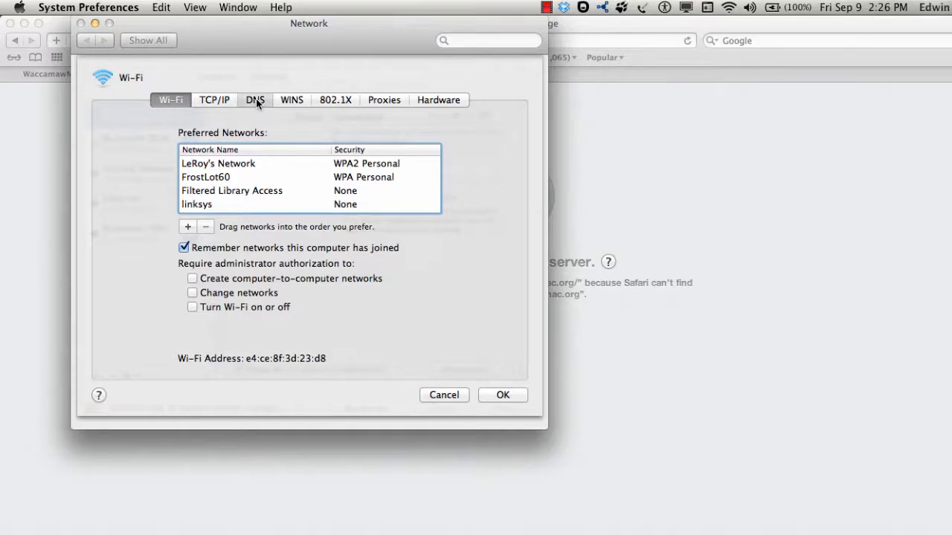
pyautogui.click(254, 100)
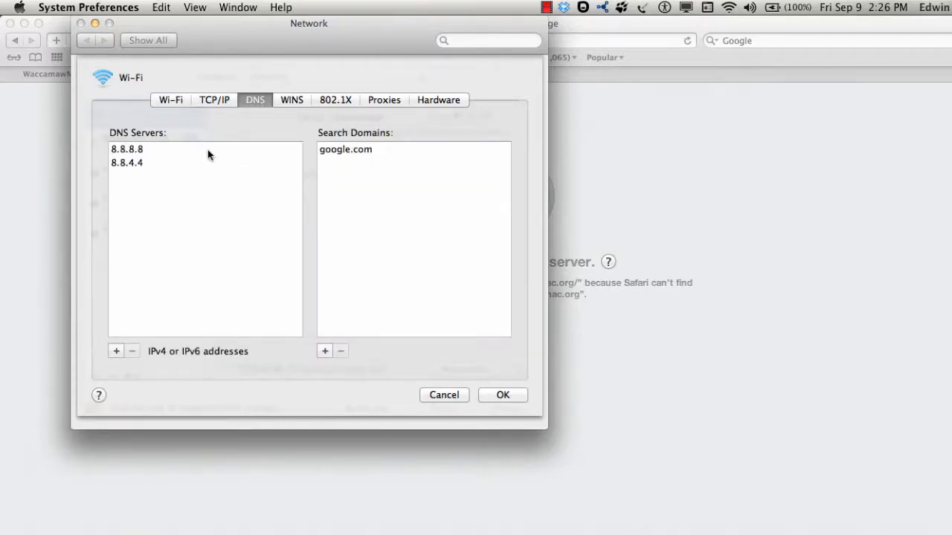
pyautogui.moveTo(156, 214)
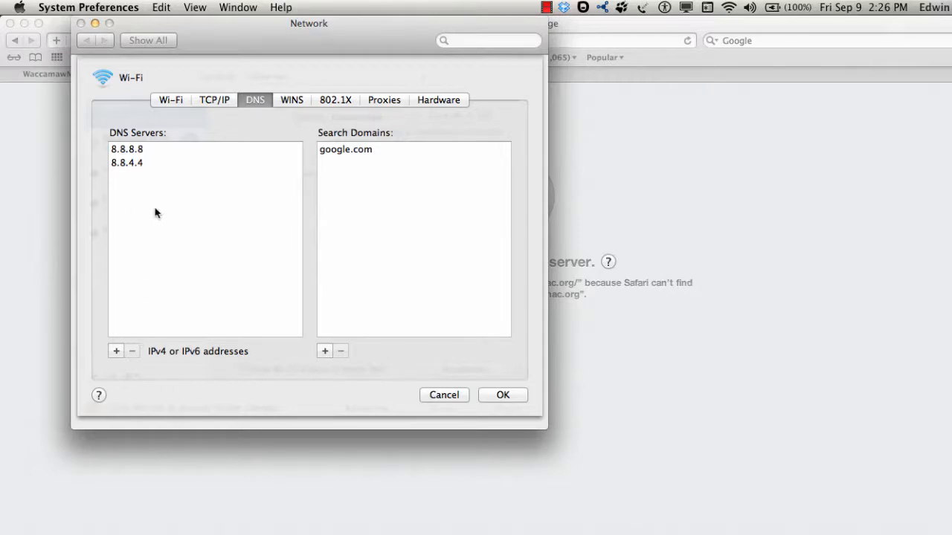
pyautogui.moveTo(146, 174)
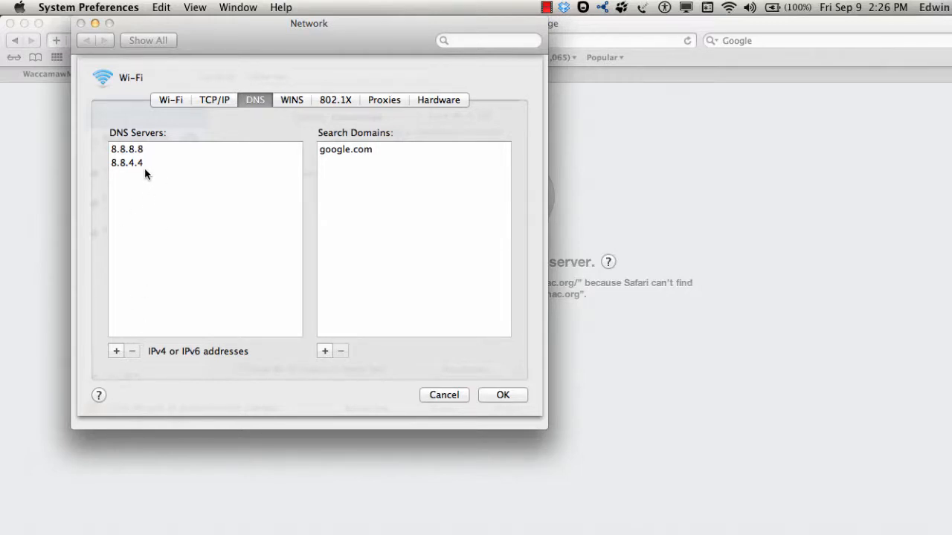
pyautogui.moveTo(351, 171)
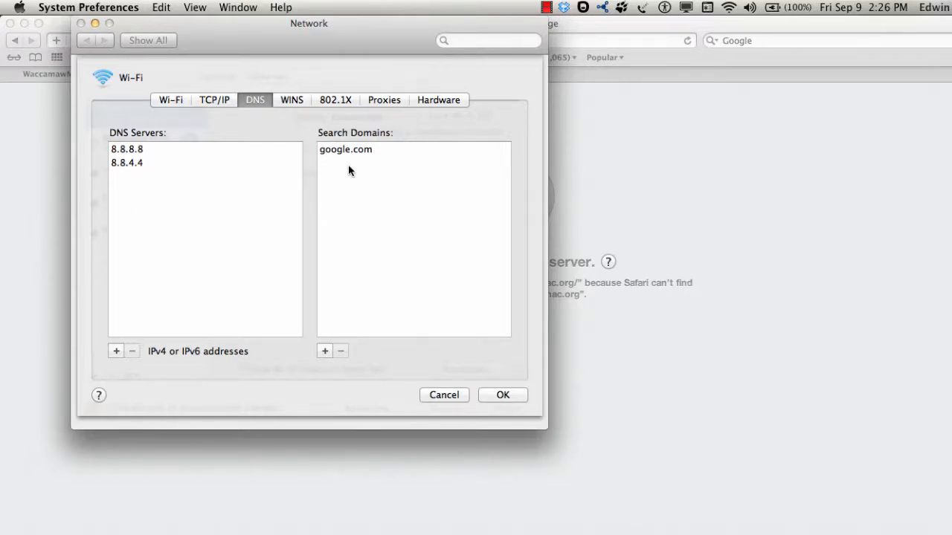
pyautogui.click(503, 396)
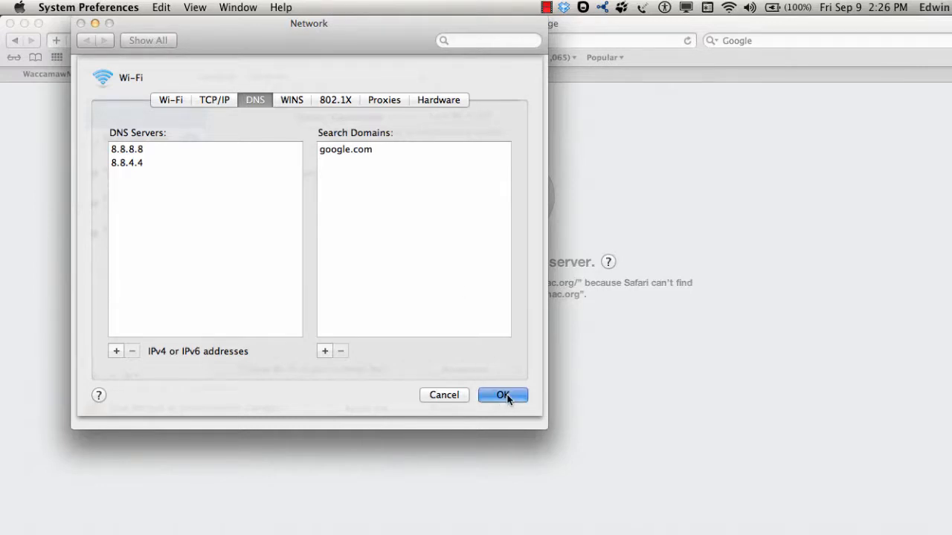
pyautogui.click(503, 396)
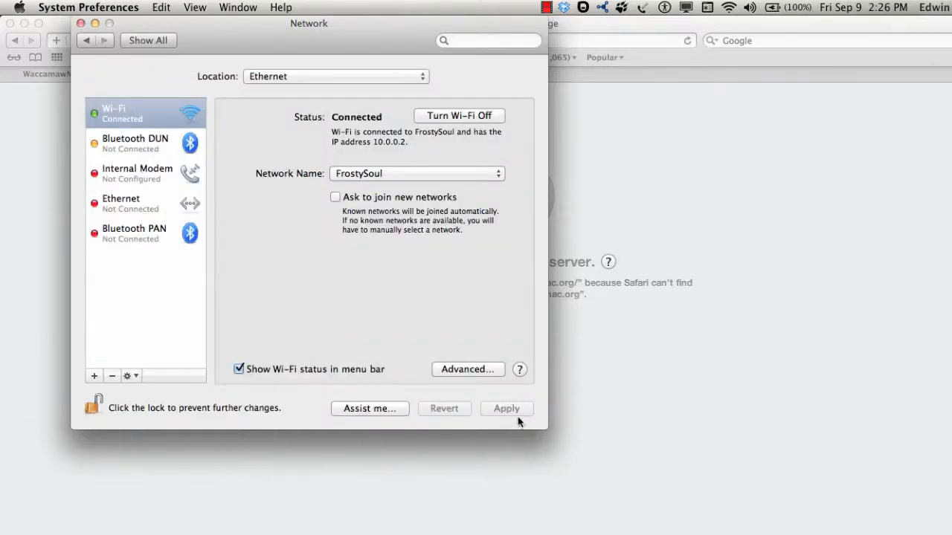